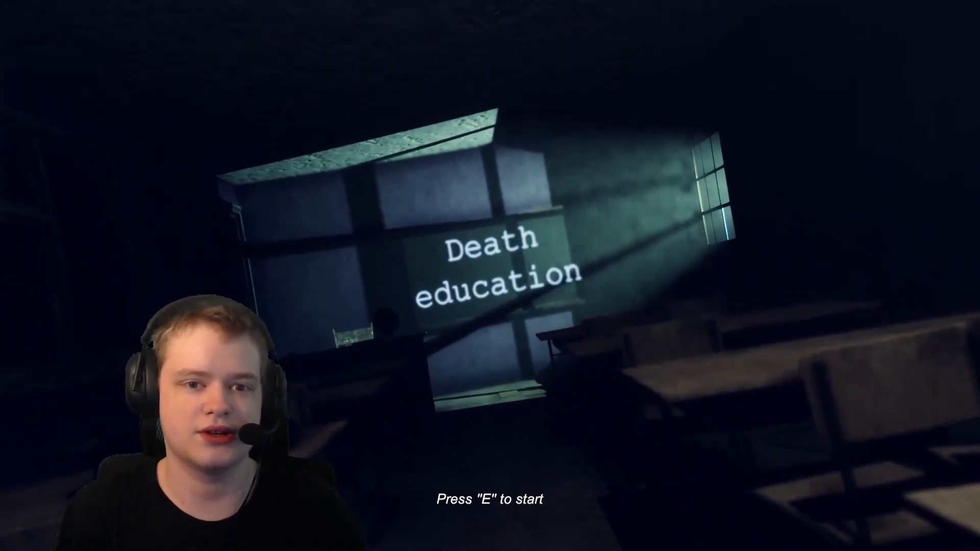
key(e)
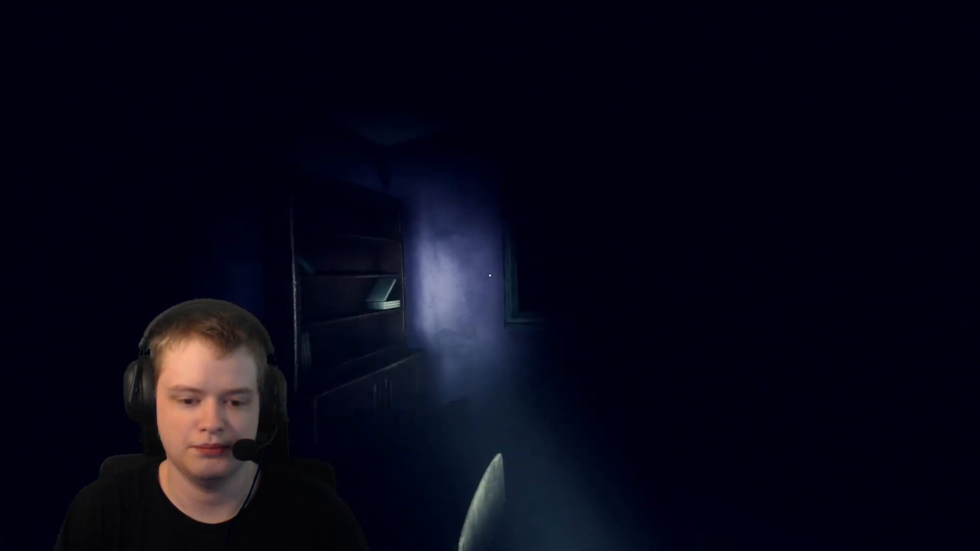
mouse_move(490, 276)
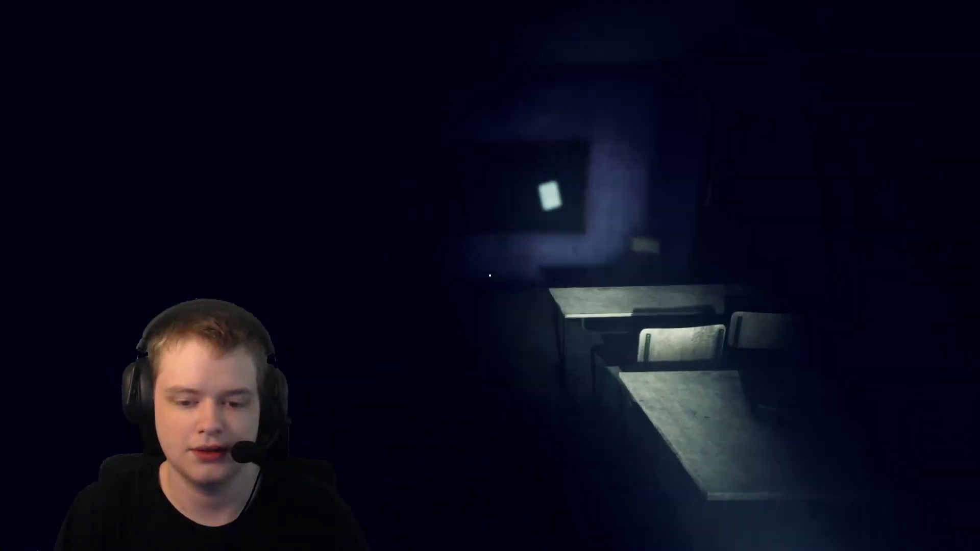
mouse_move(490, 275)
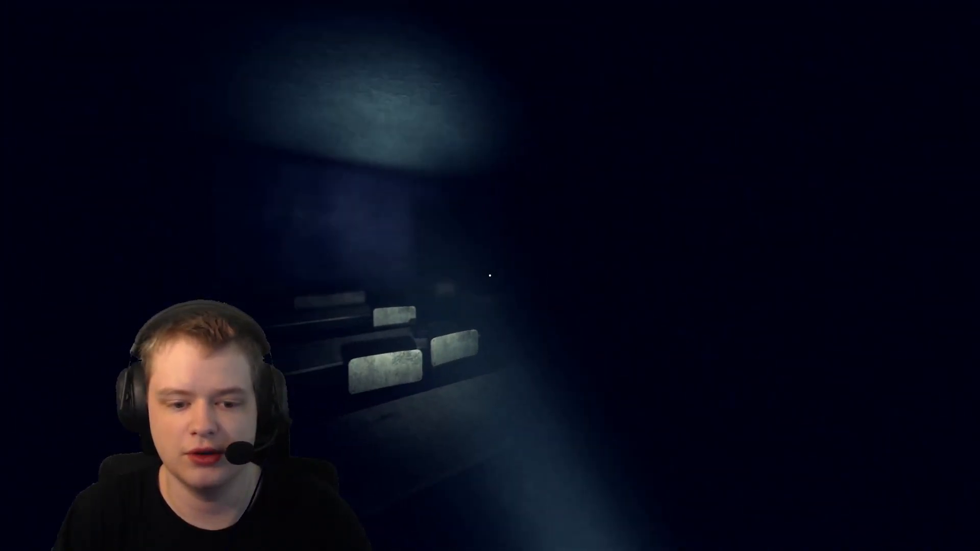
mouse_move(489, 276)
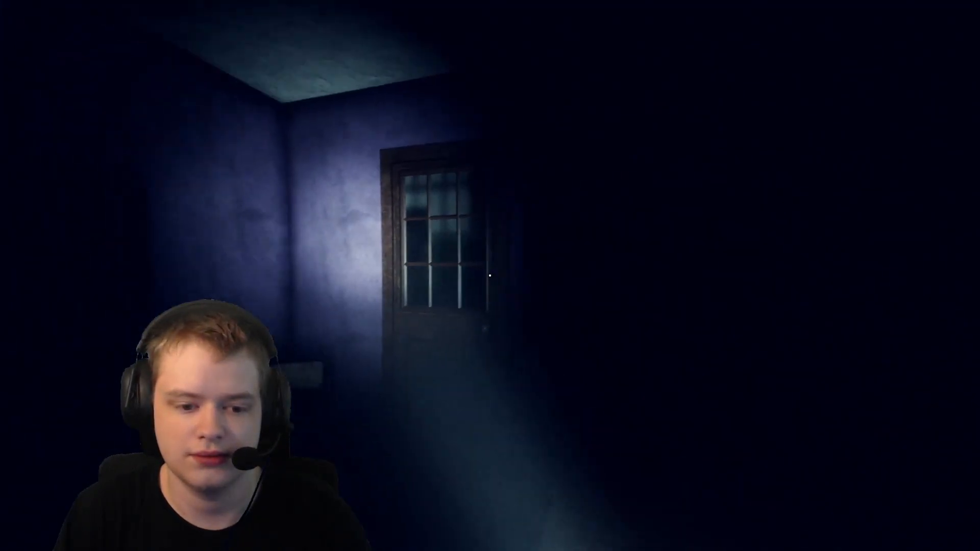
mouse_move(488, 275)
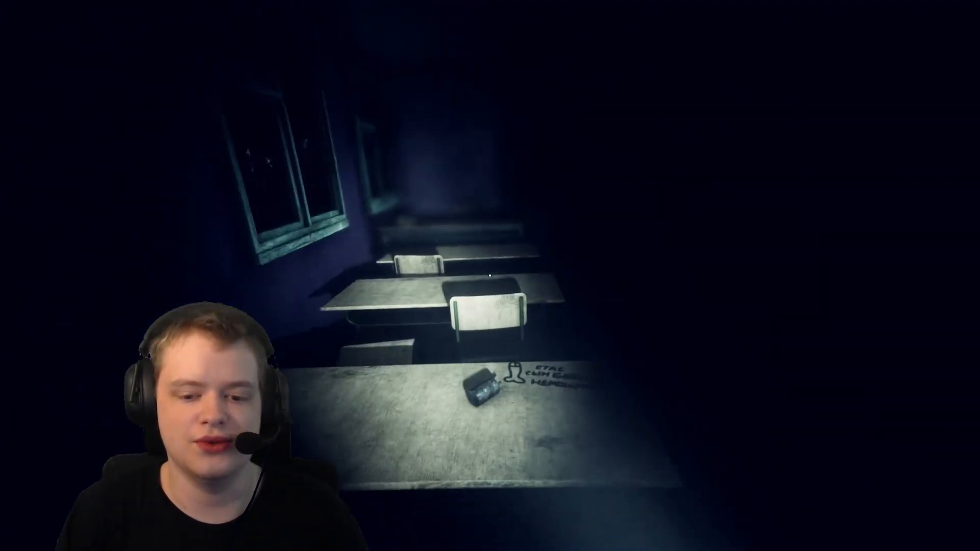
mouse_move(490, 275)
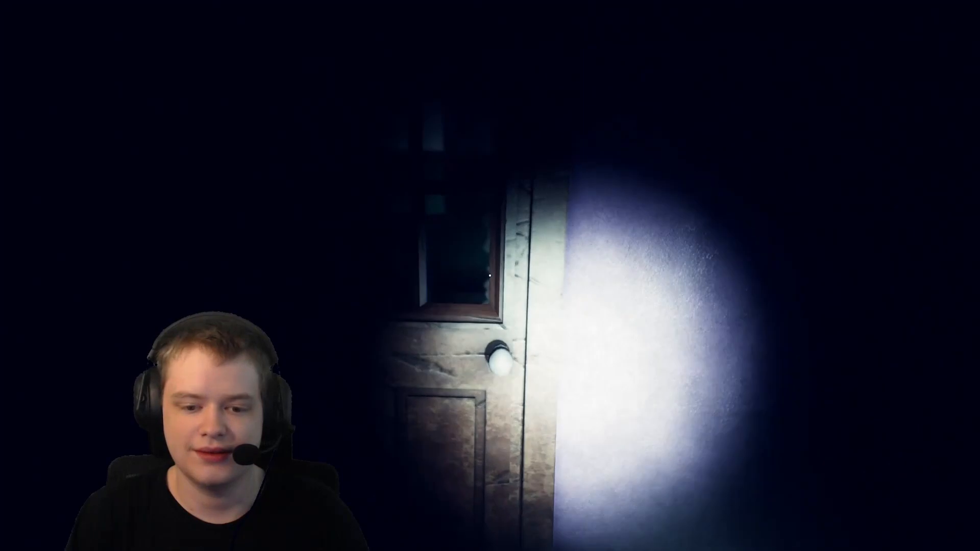
mouse_move(489, 275)
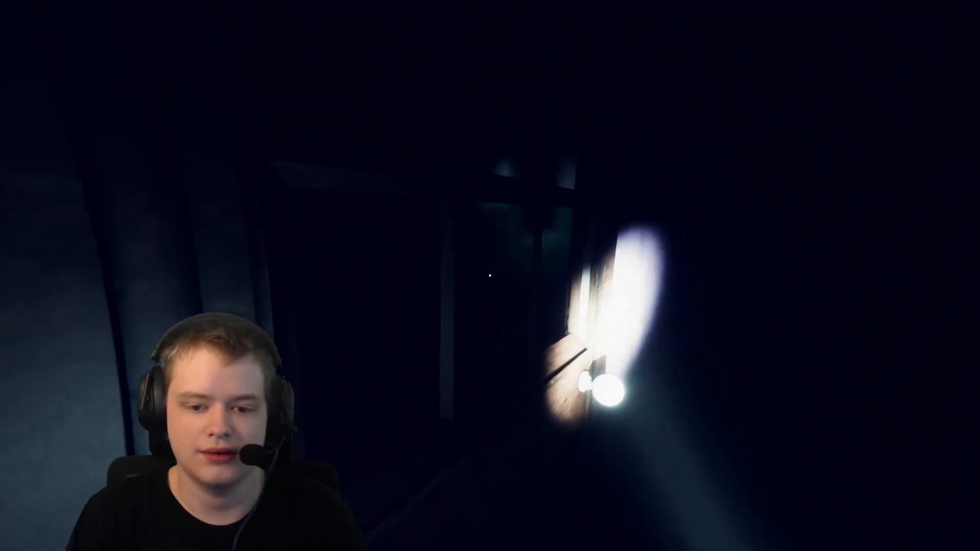
mouse_move(490, 276)
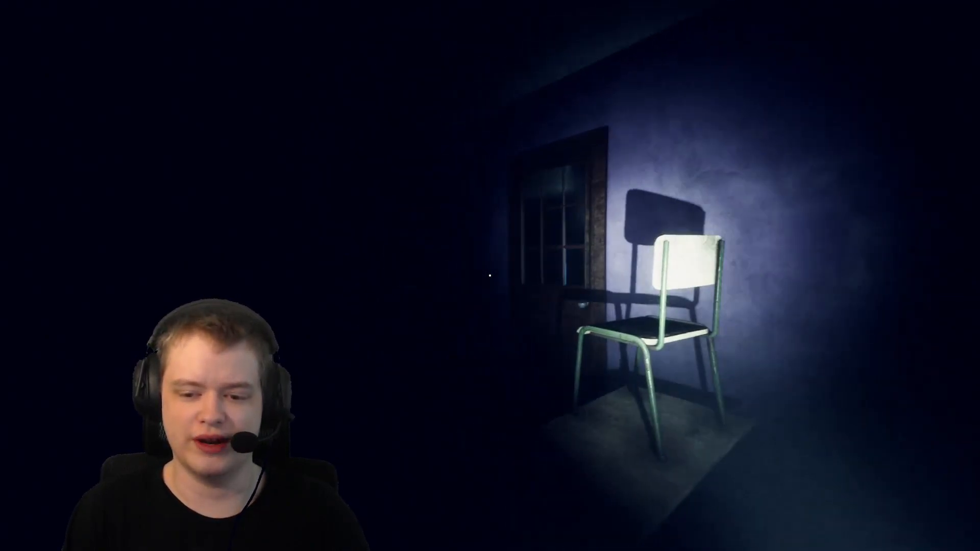
mouse_move(490, 275)
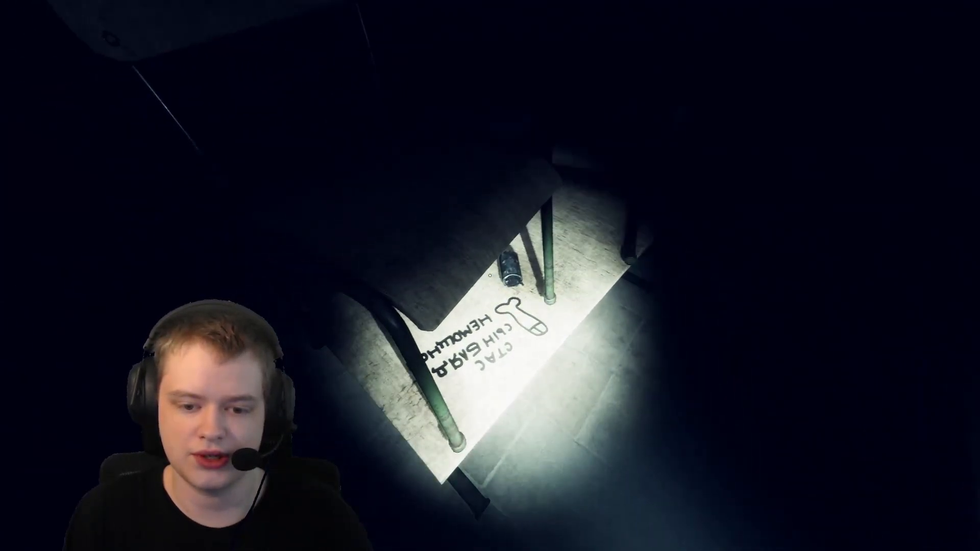
mouse_move(490, 275)
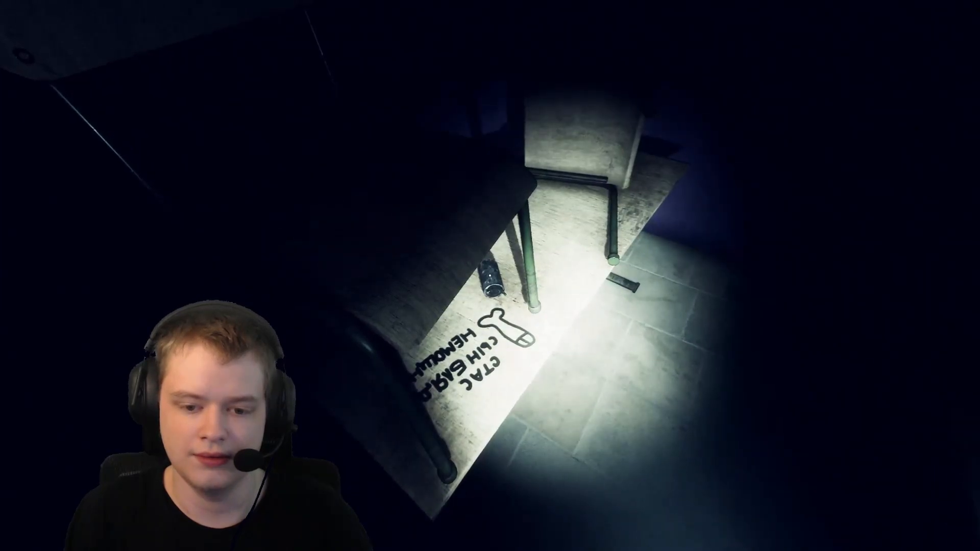
mouse_move(490, 276)
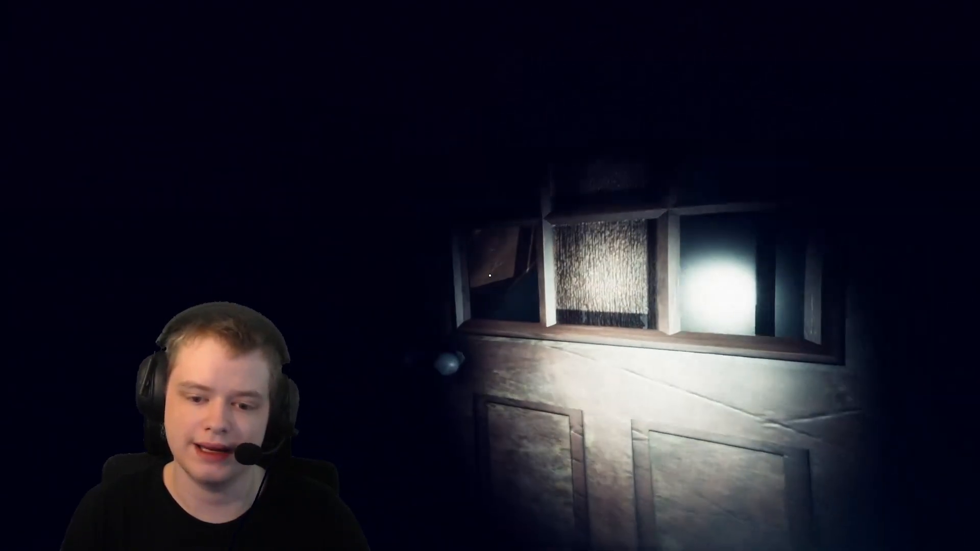
mouse_move(490, 275)
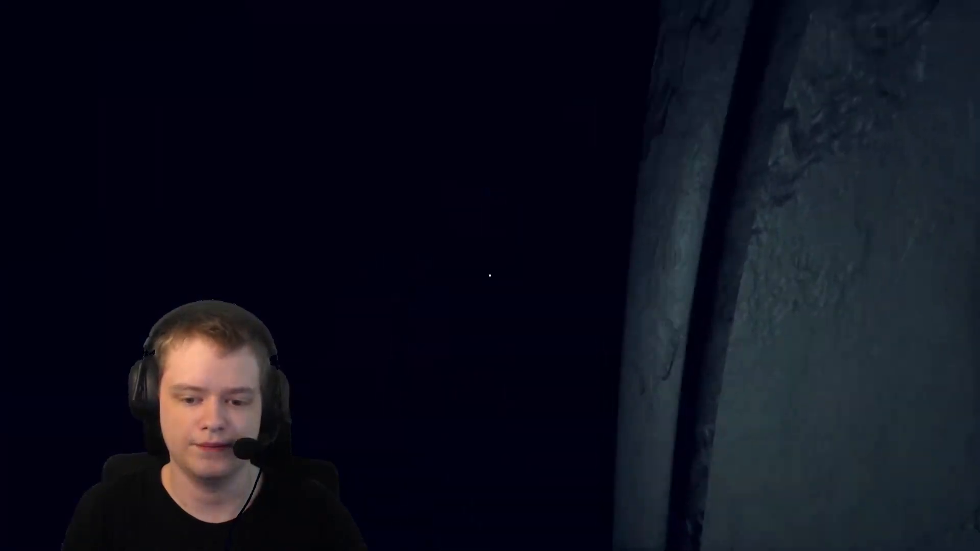
mouse_move(489, 275)
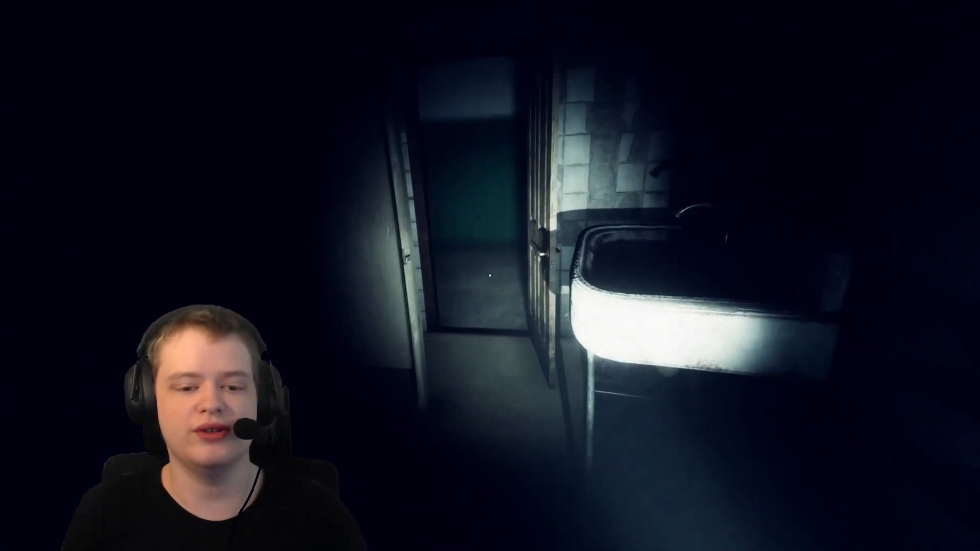
mouse_move(489, 275)
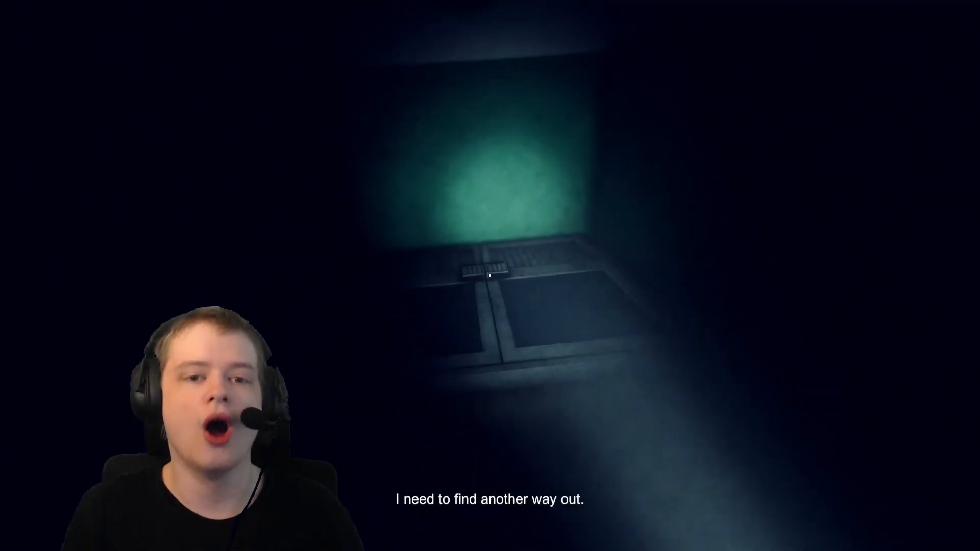
mouse_move(490, 276)
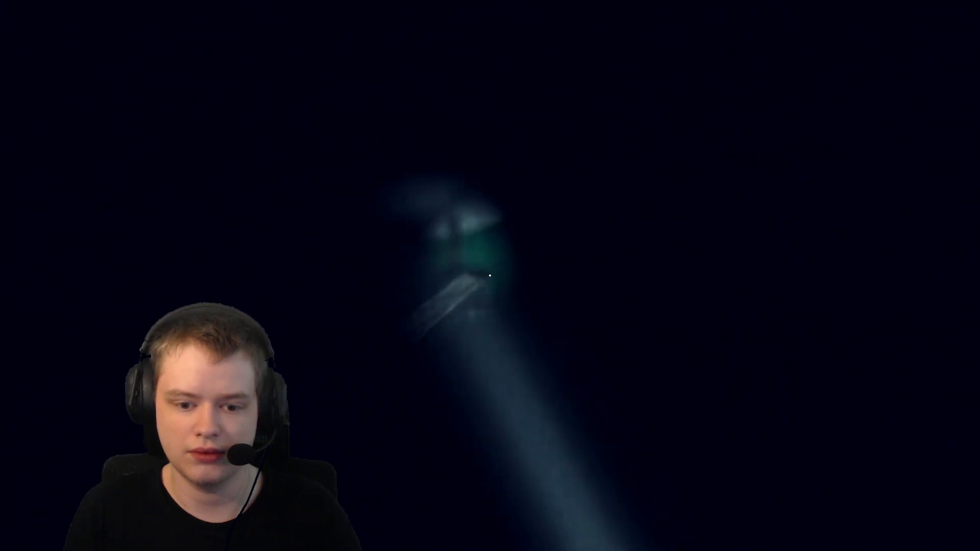
mouse_move(490, 275)
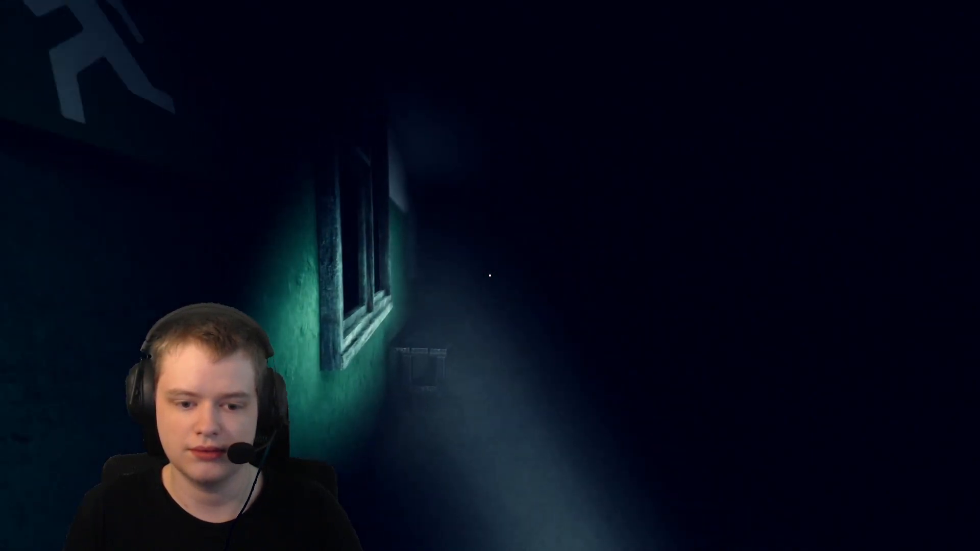